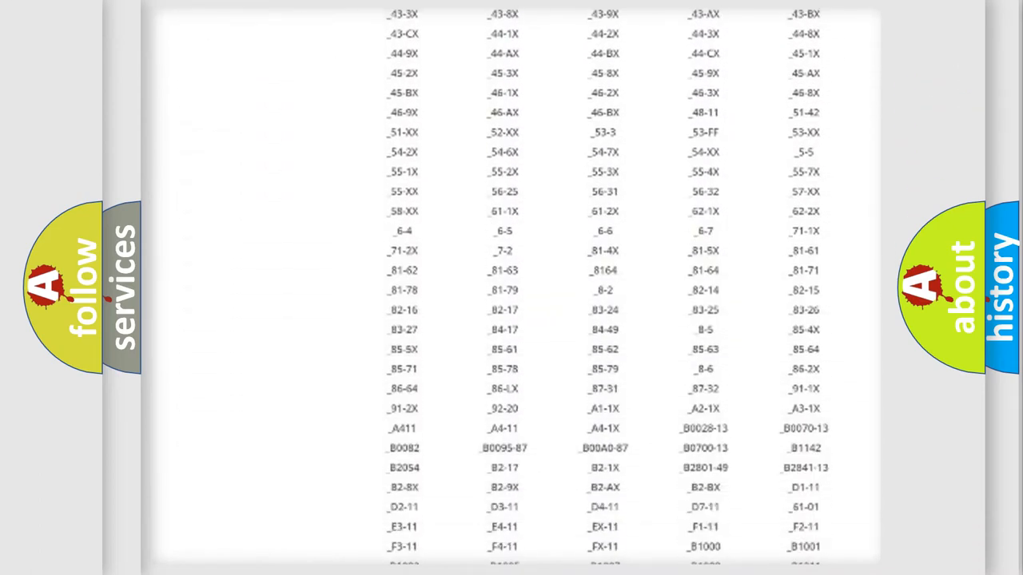
- Advance from the P1102 definition slide to show its MAF signal-under-115 g/sec description
scroll(down, 3)
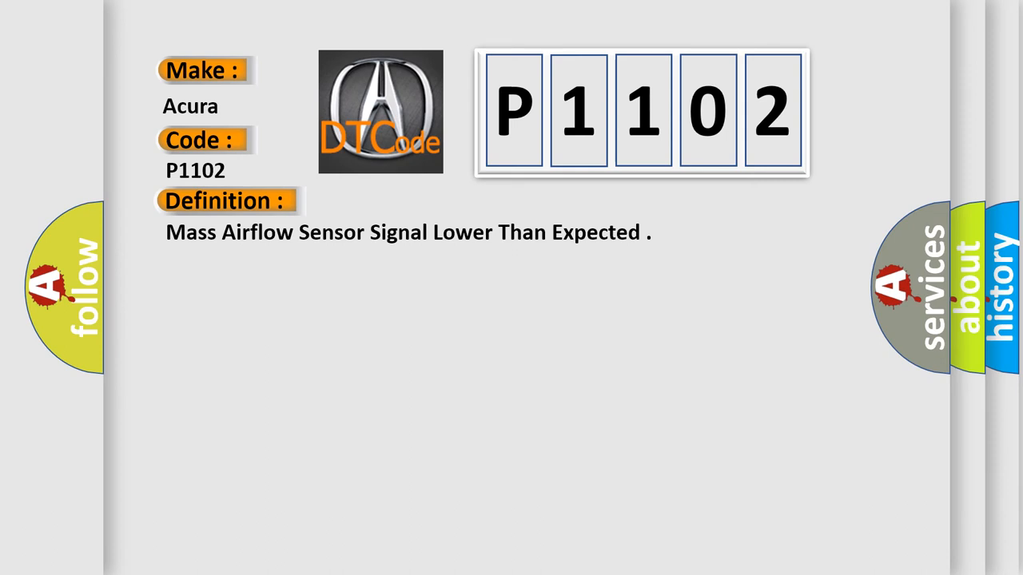
click(416, 200)
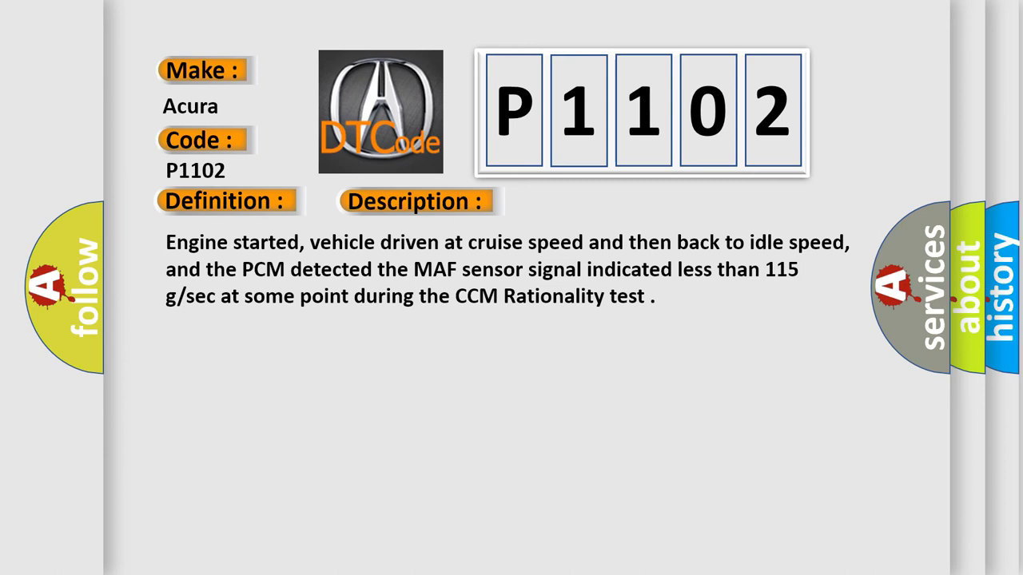
- Advance to the P1102 causes: open or grounded MAF circuit, damaged sensor, BARO fault
click(587, 201)
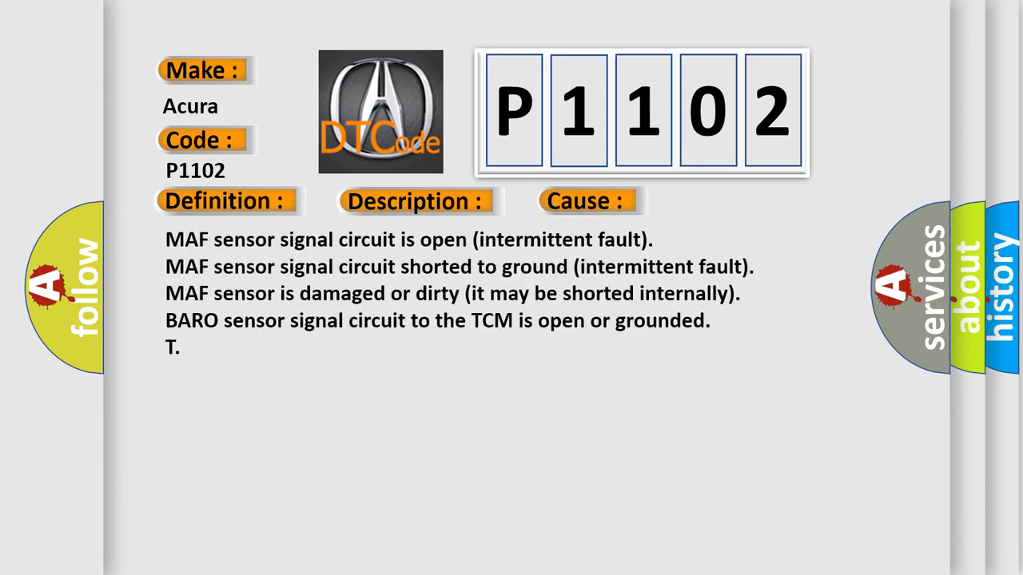